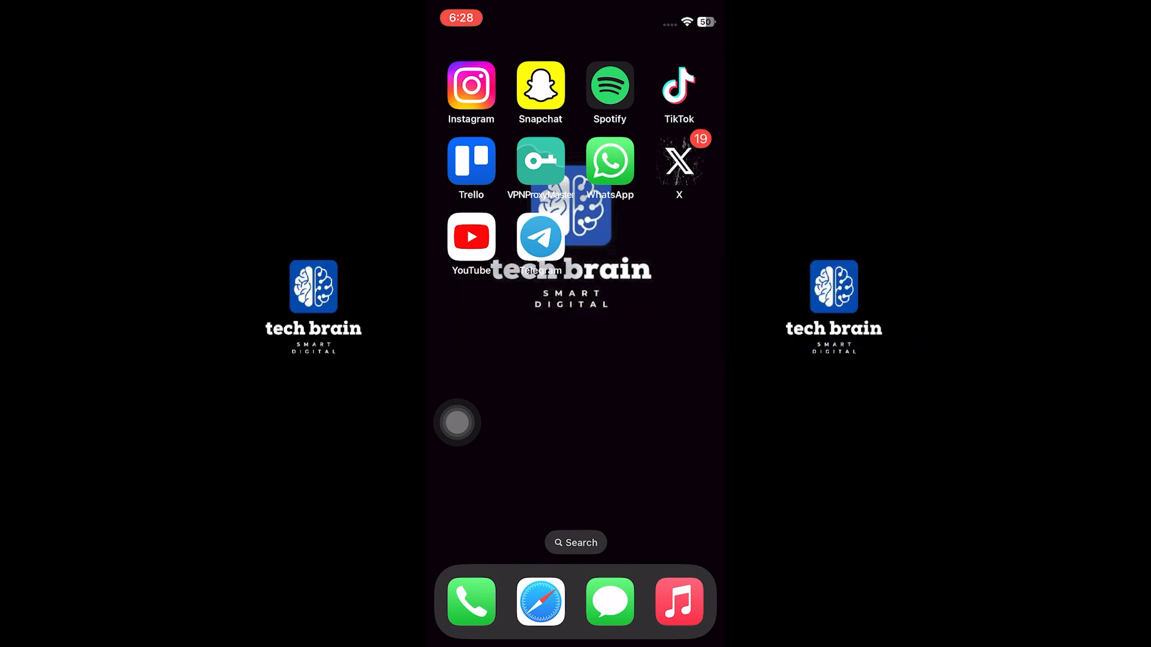
# Launch Telegram from the iOS Home Screen to reach the Chats list.
pyautogui.click(540, 237)
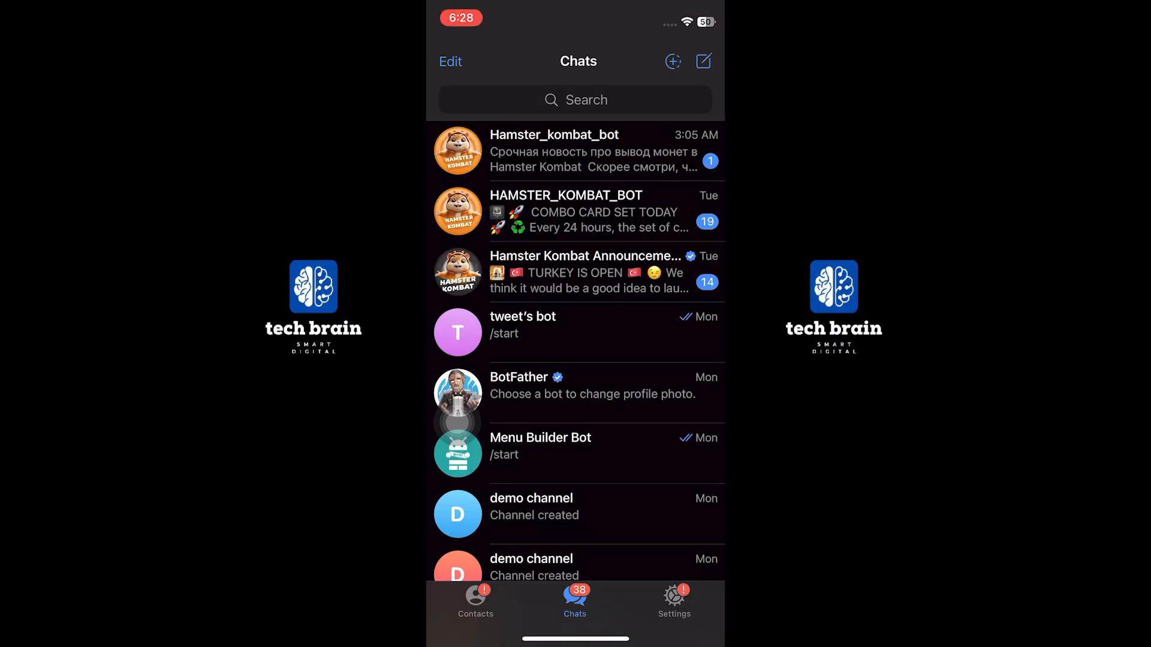
# Go to the Settings tab and into Privacy and Security.
pyautogui.click(674, 597)
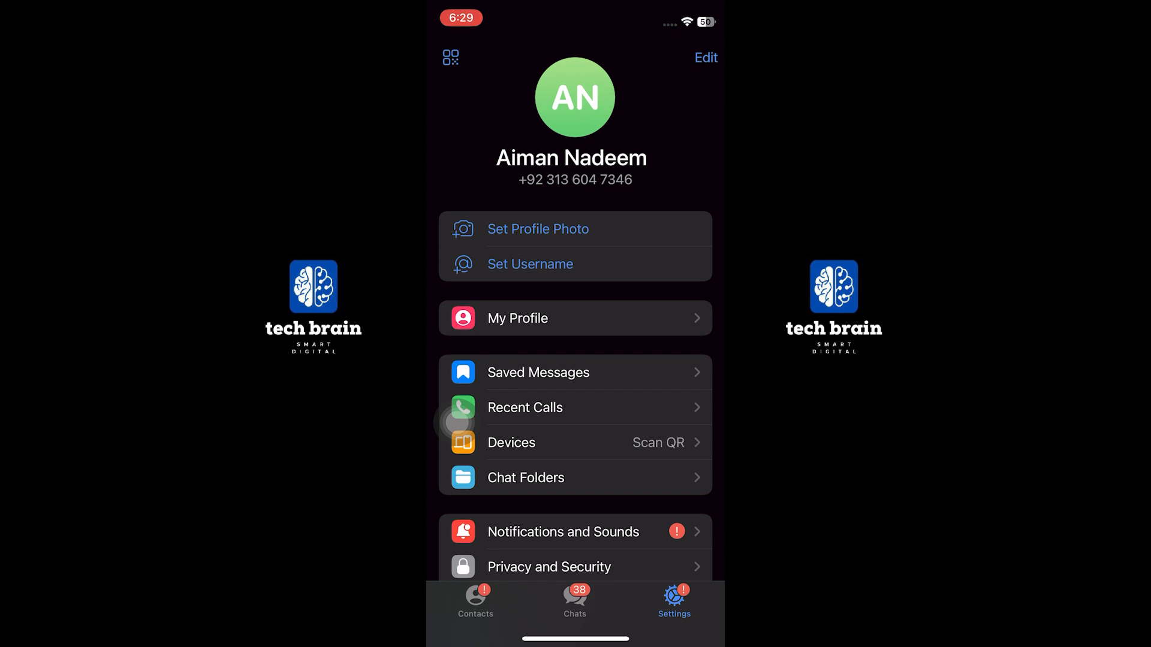
pyautogui.scroll(-3)
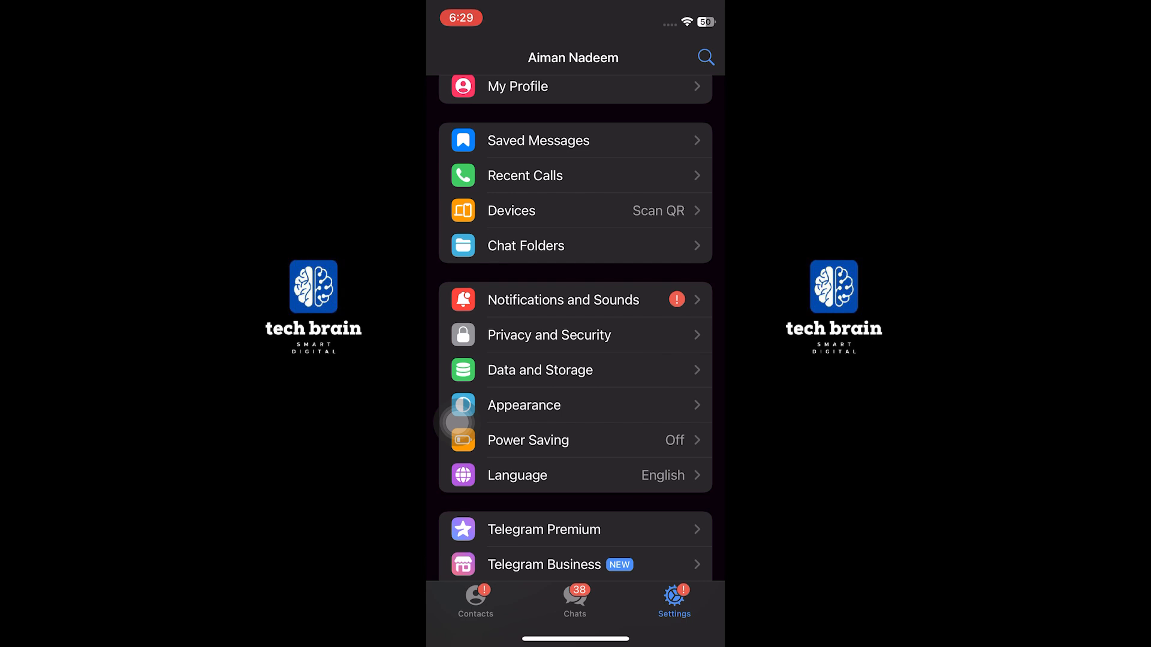
pyautogui.click(549, 335)
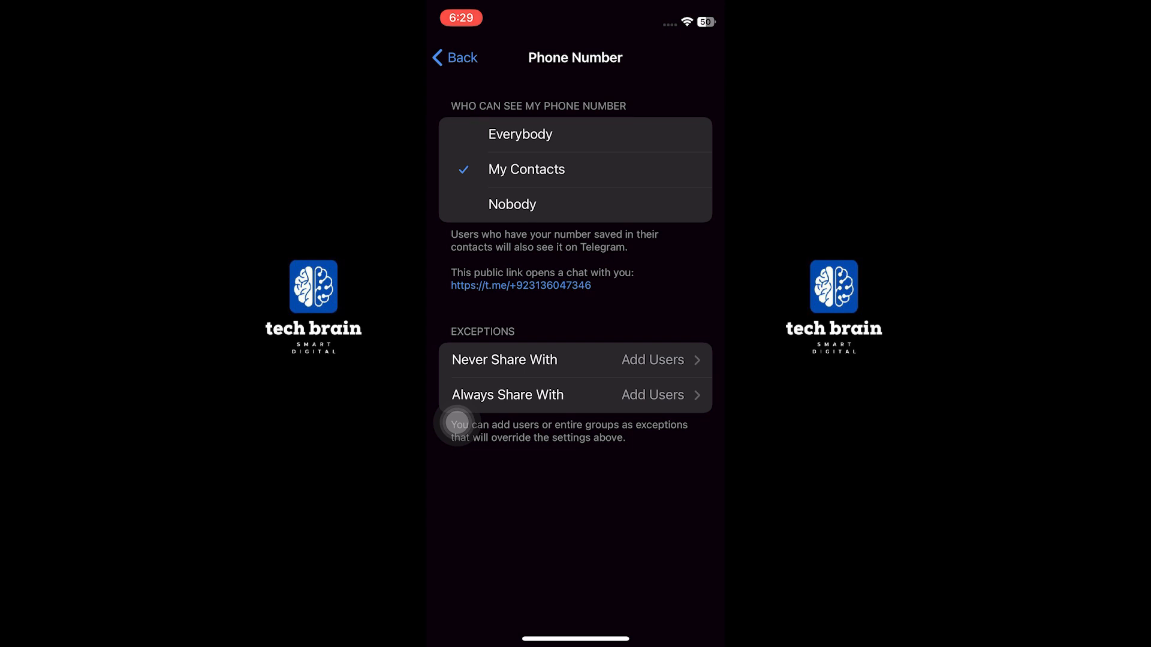
# Set Who Can See My Phone Number to Nobody and Who Can Find Me to My Contacts.
pyautogui.click(513, 205)
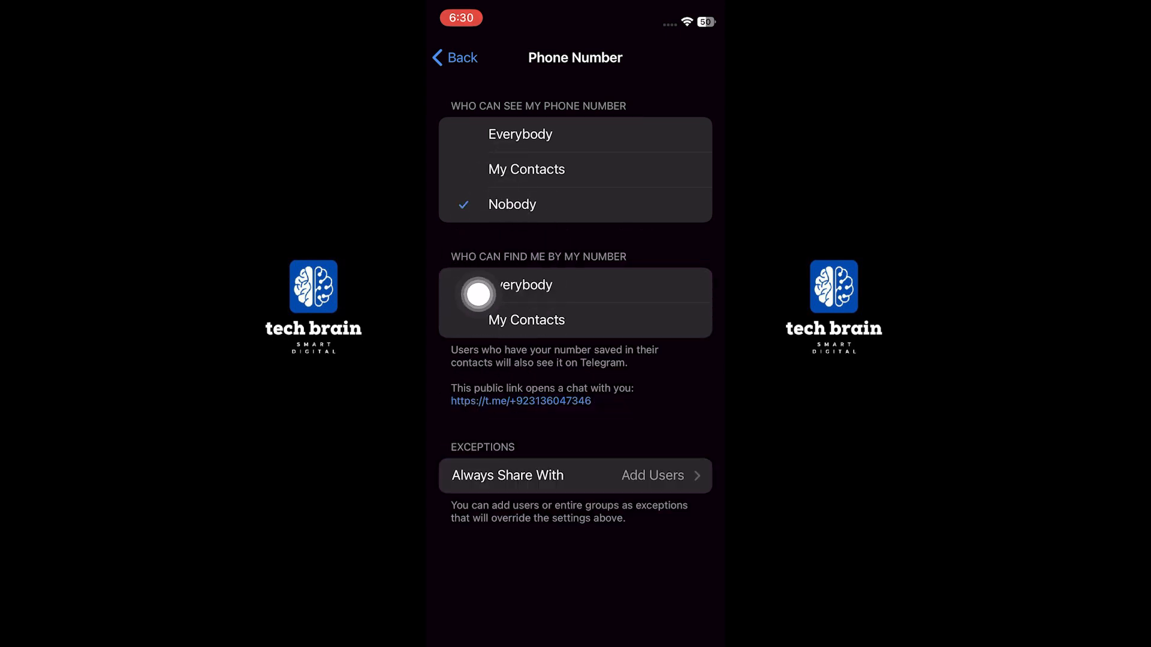
pyautogui.click(527, 320)
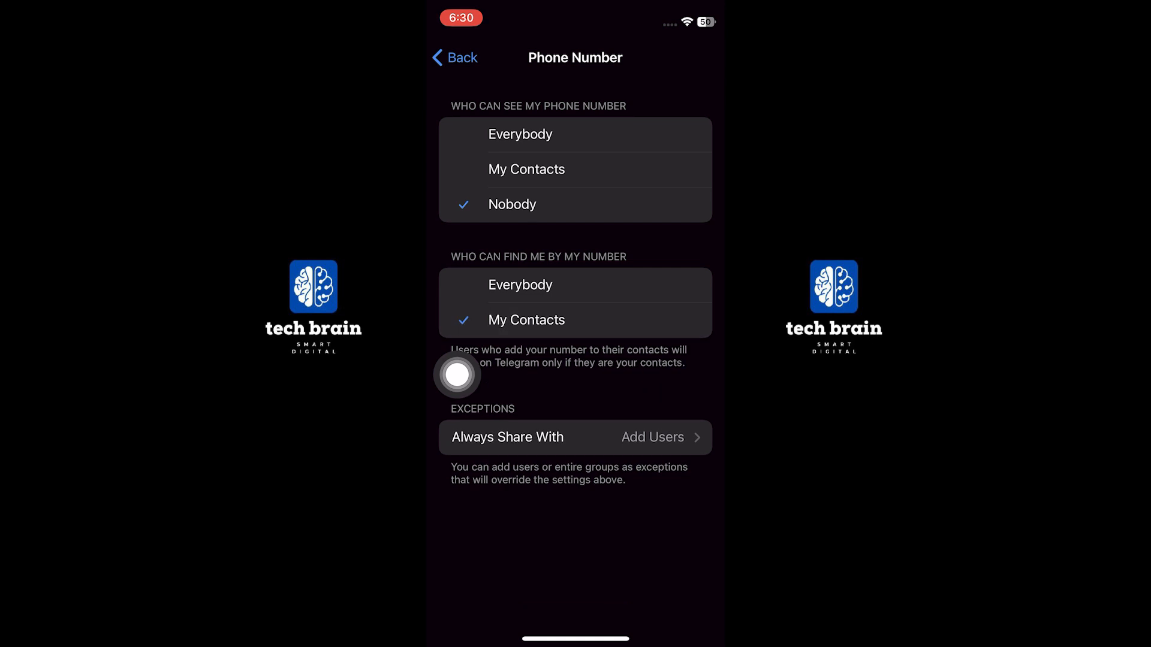